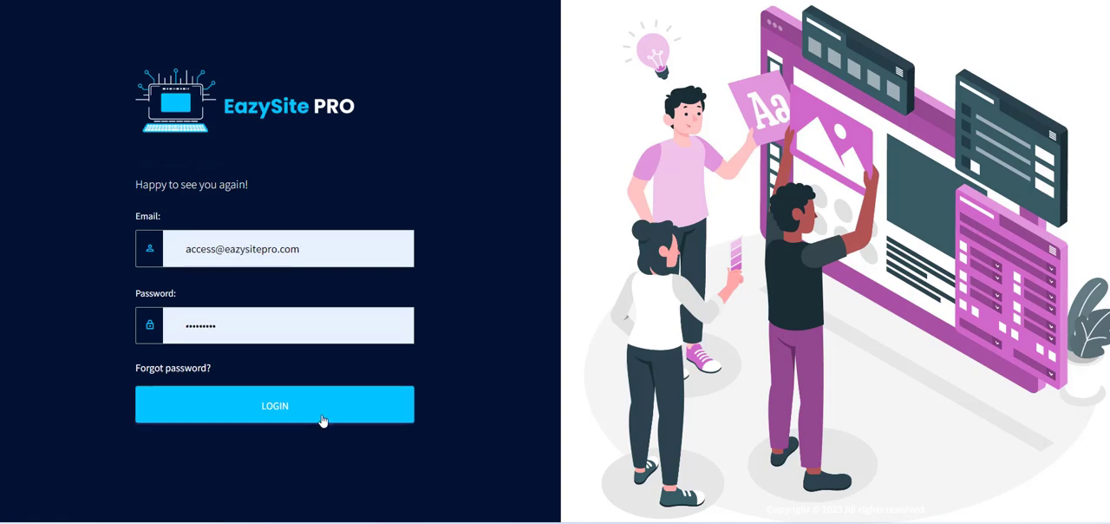
- Log in to EazySite PRO with the saved email and password
left_click(275, 405)
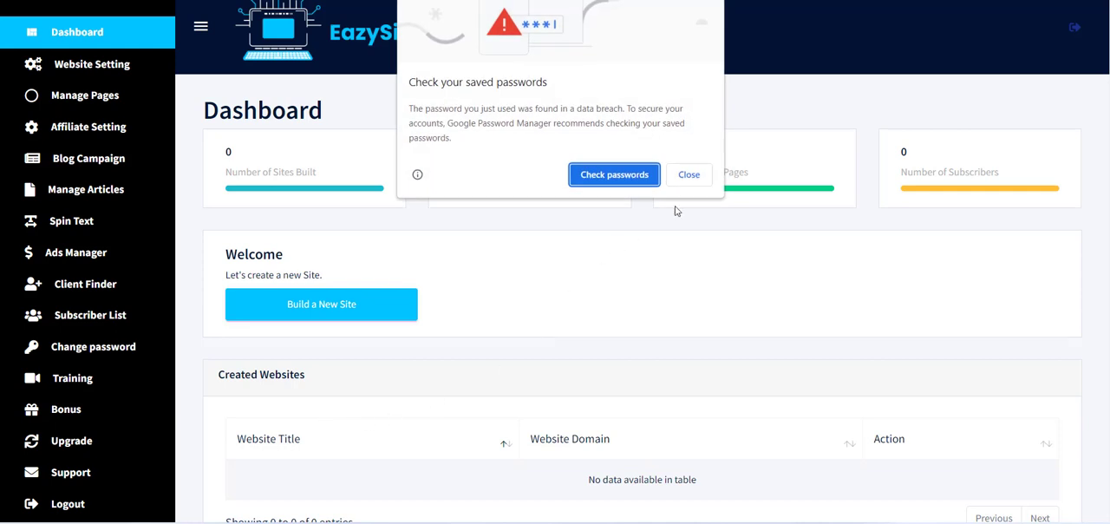
- Close the browser's 'Check your saved passwords' popup
left_click(689, 175)
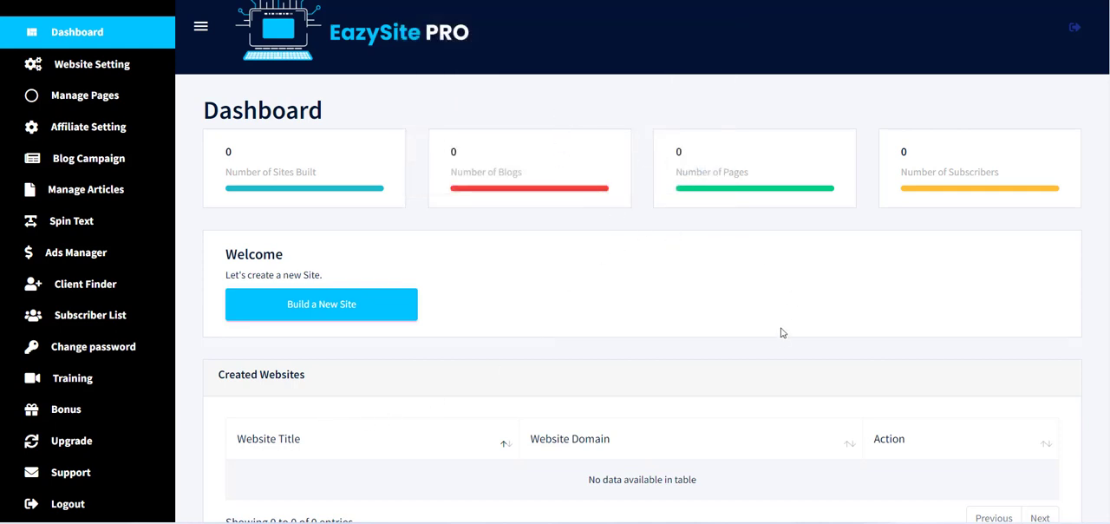
mouse_move(769, 364)
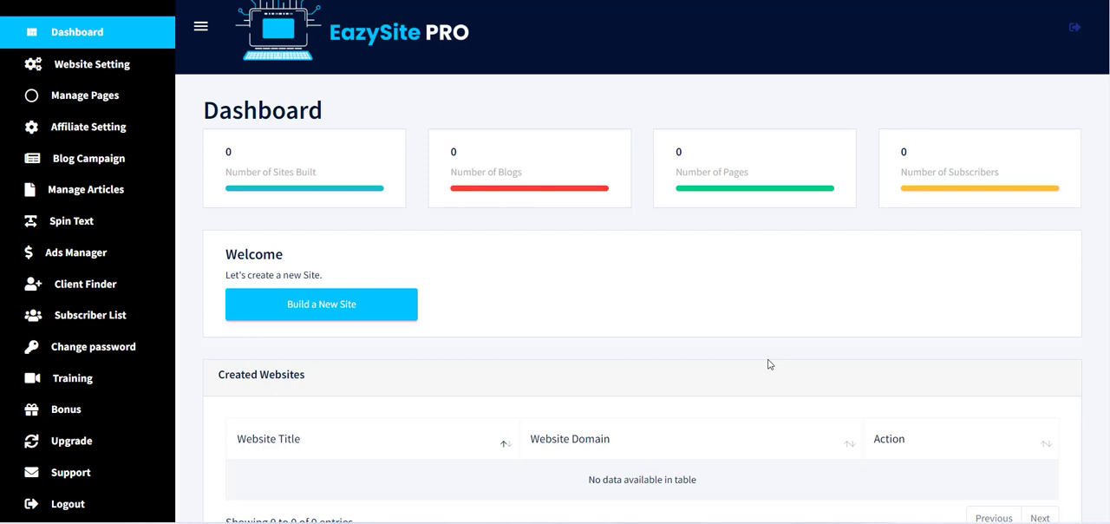
mouse_move(91, 32)
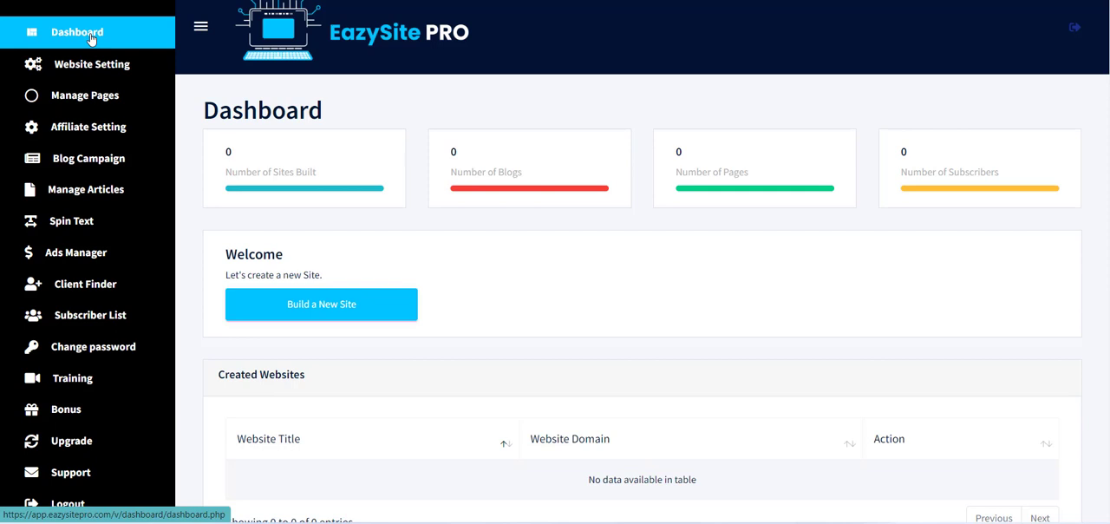
mouse_move(504, 320)
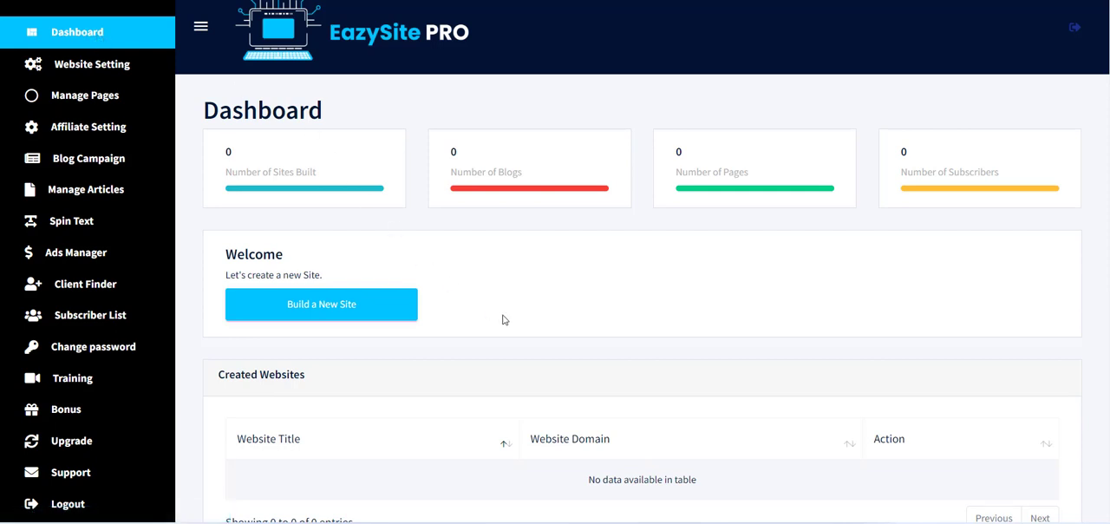
- Build a new site with the startup idea 'create site about hair care'
left_click(321, 304)
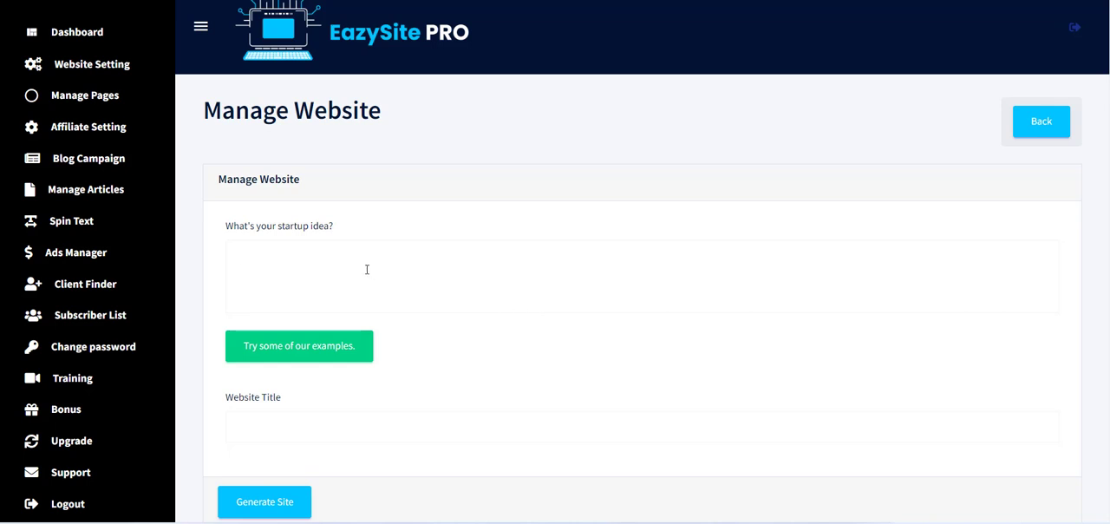
type("create site about h")
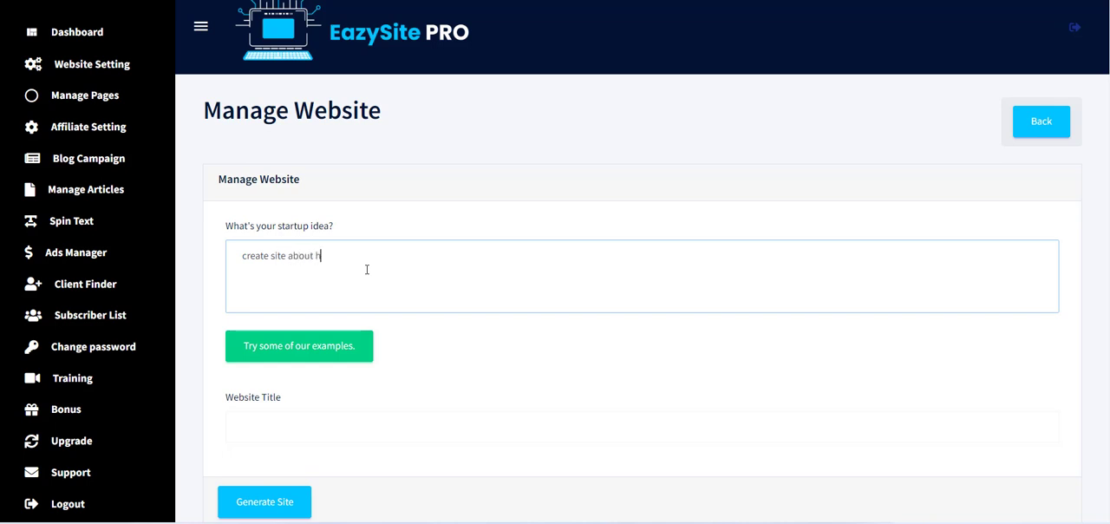
type("air care")
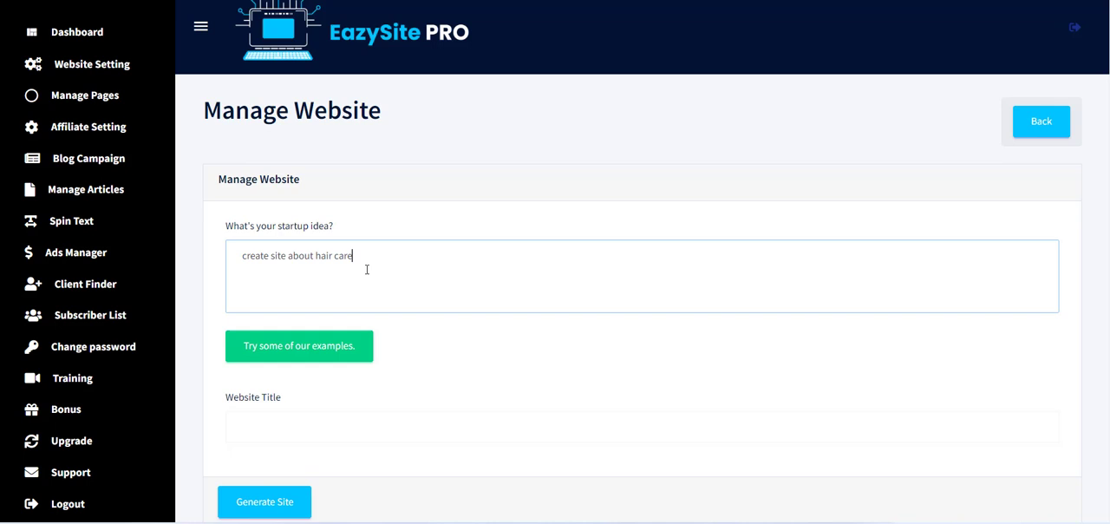
double_click(326, 255)
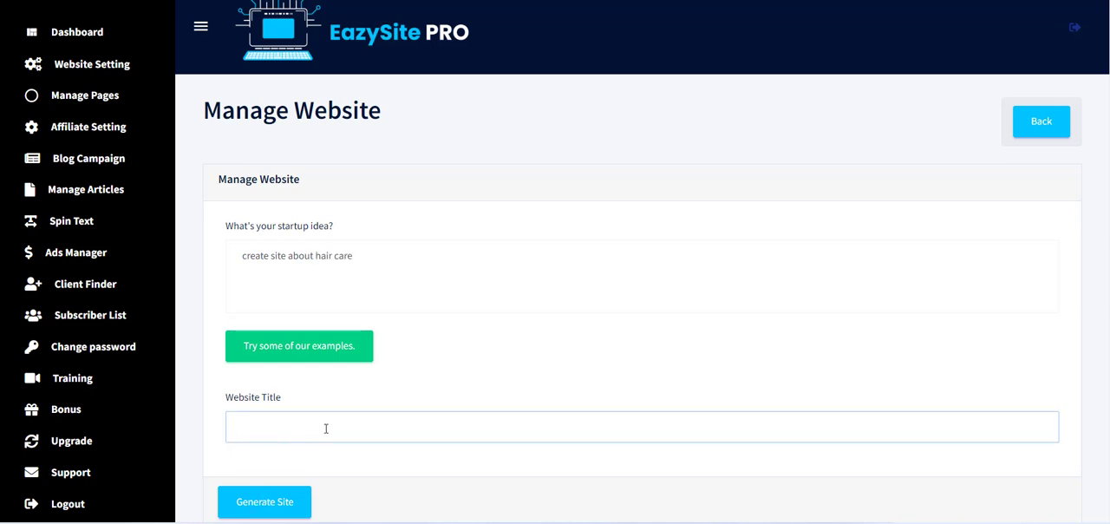
- Enter 'hair care' as the website title
left_click(299, 345)
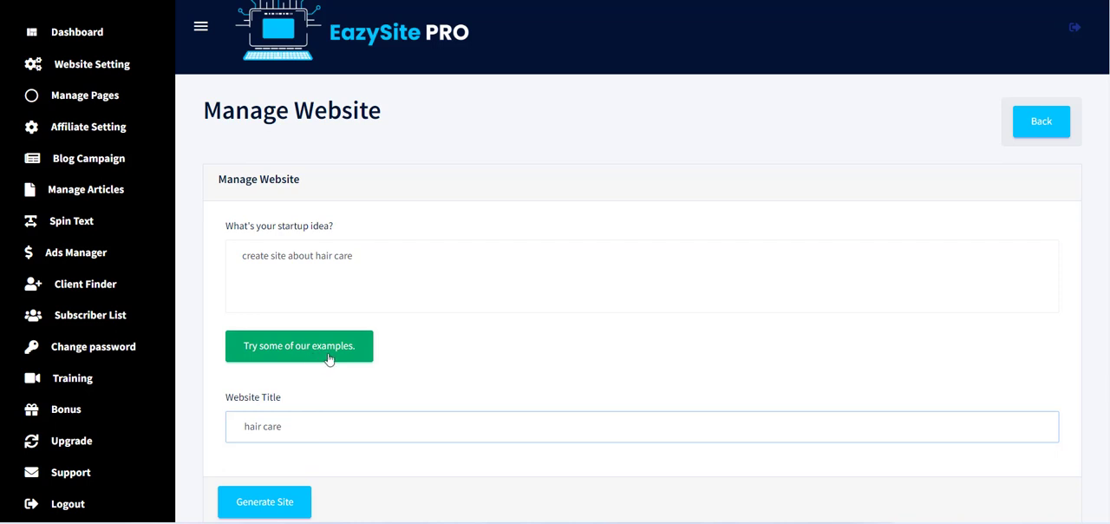
mouse_move(327, 358)
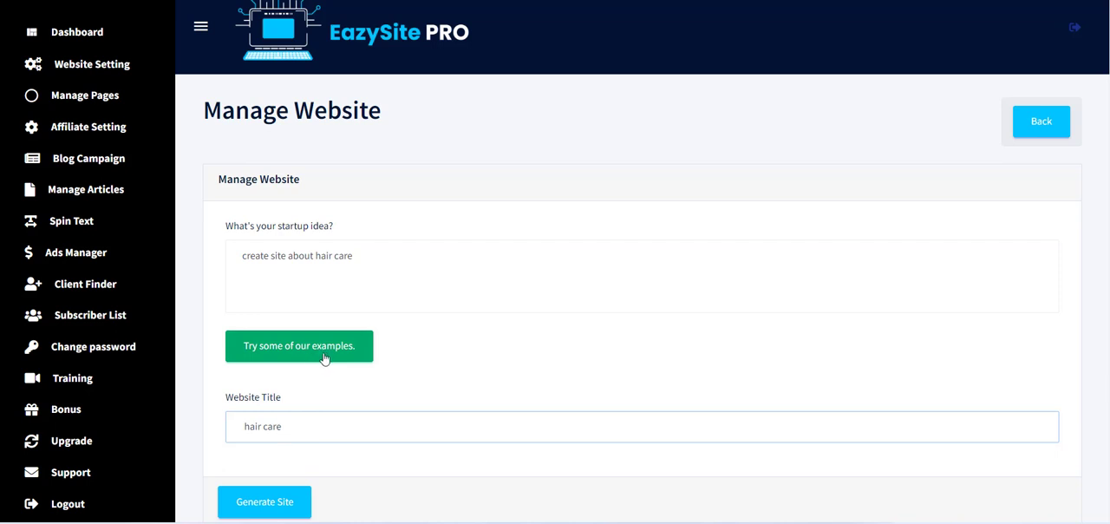
mouse_move(394, 518)
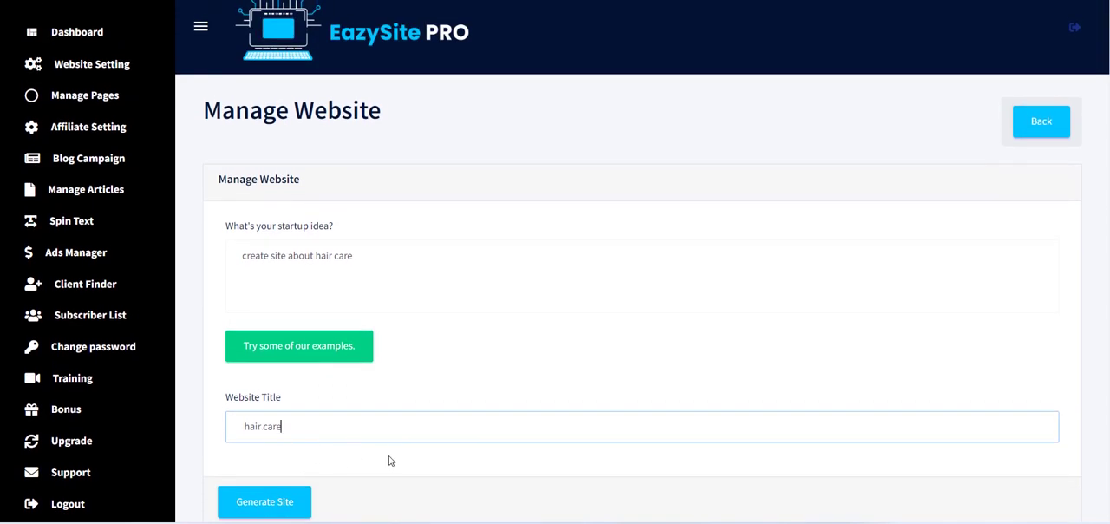
mouse_move(265, 501)
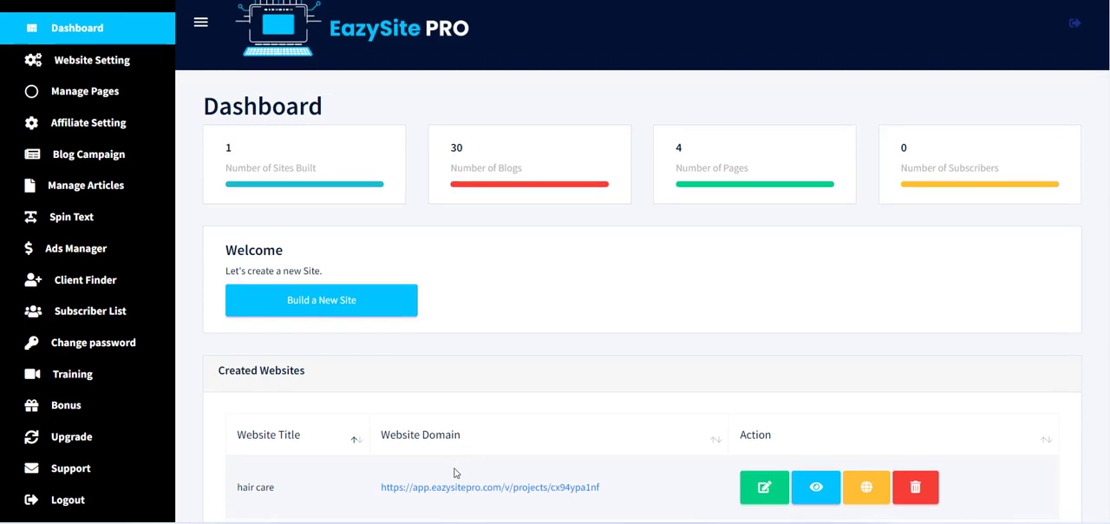
- Open the hair care site's domain link under Created Websites
scroll("down", 3)
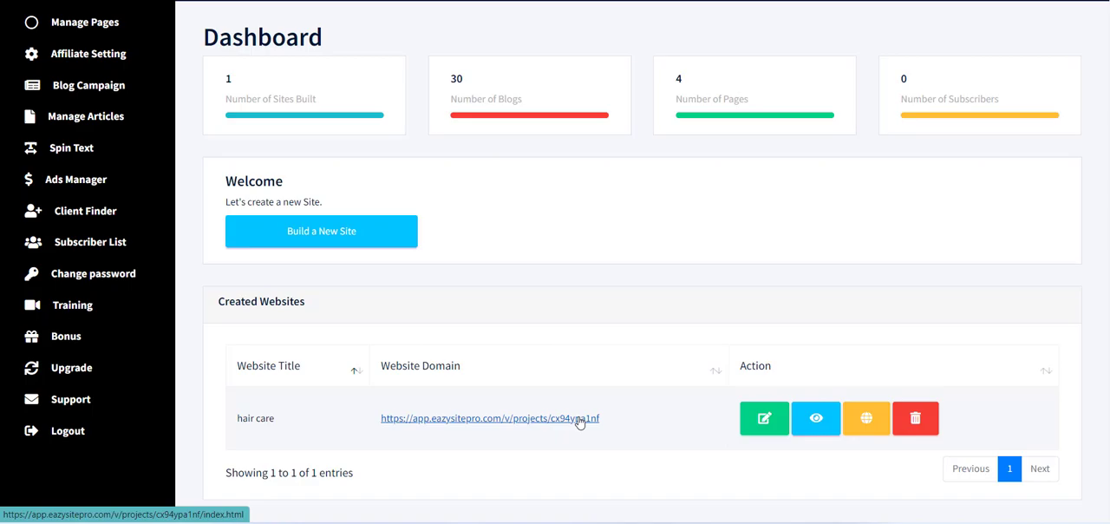
left_click(489, 418)
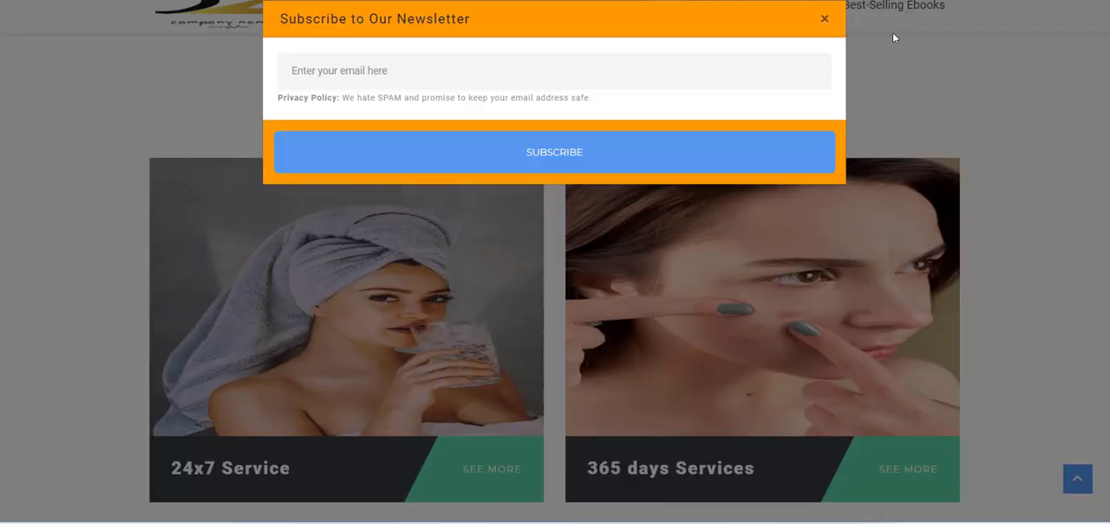
- Close the newsletter popup and scroll down the hair care site to the testimonials
left_click(824, 18)
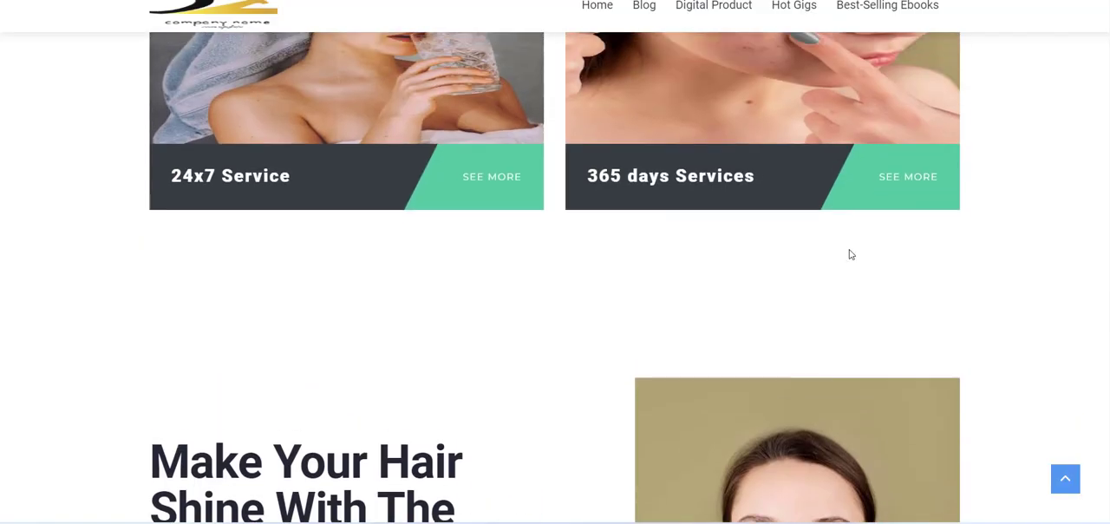
scroll("down", 3)
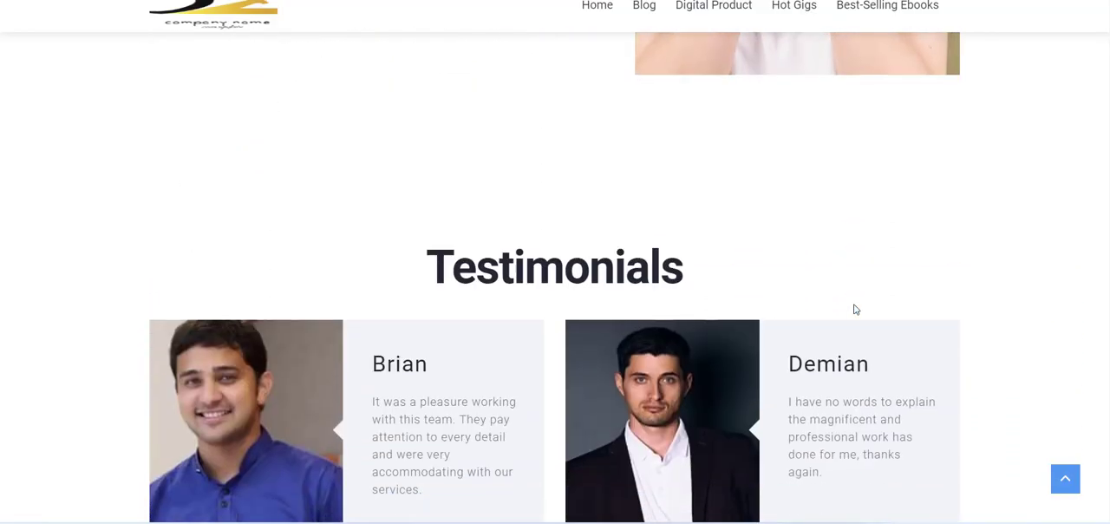
scroll("down", 3)
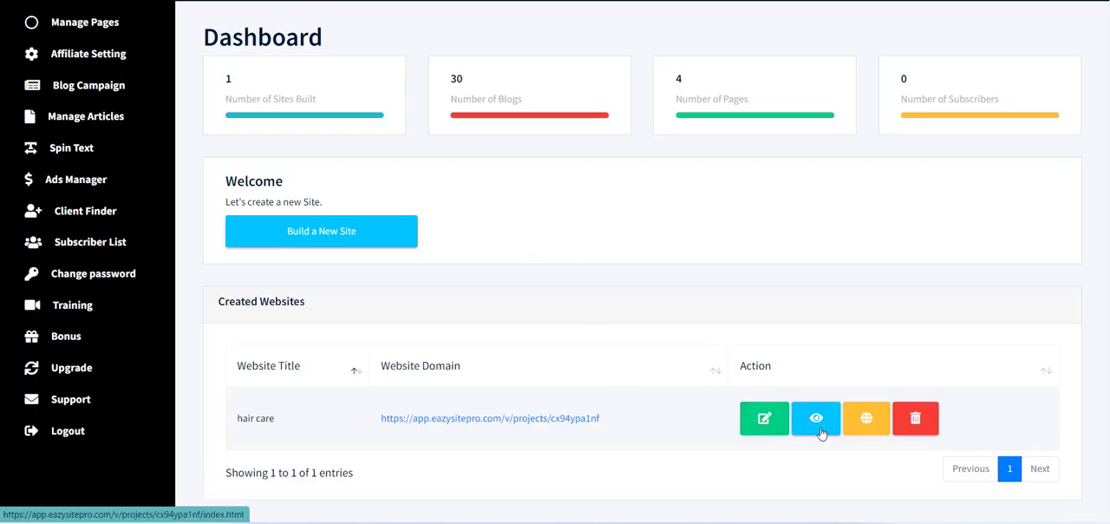
mouse_move(865, 417)
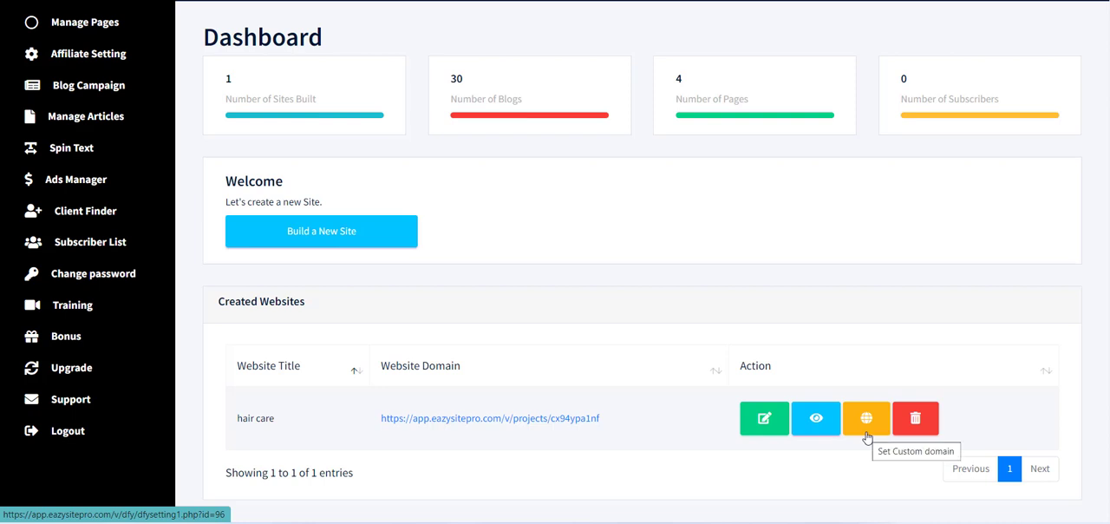
mouse_move(779, 268)
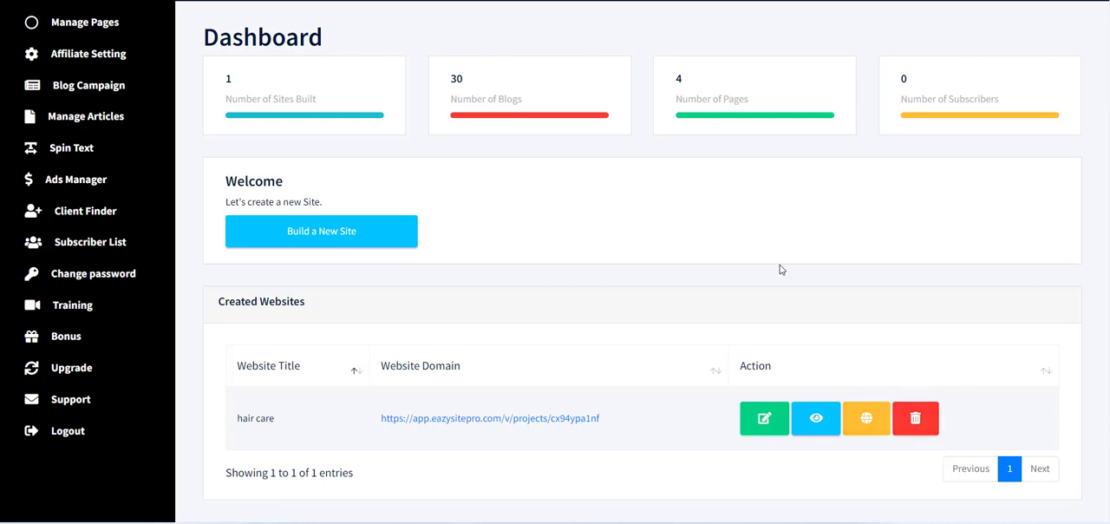